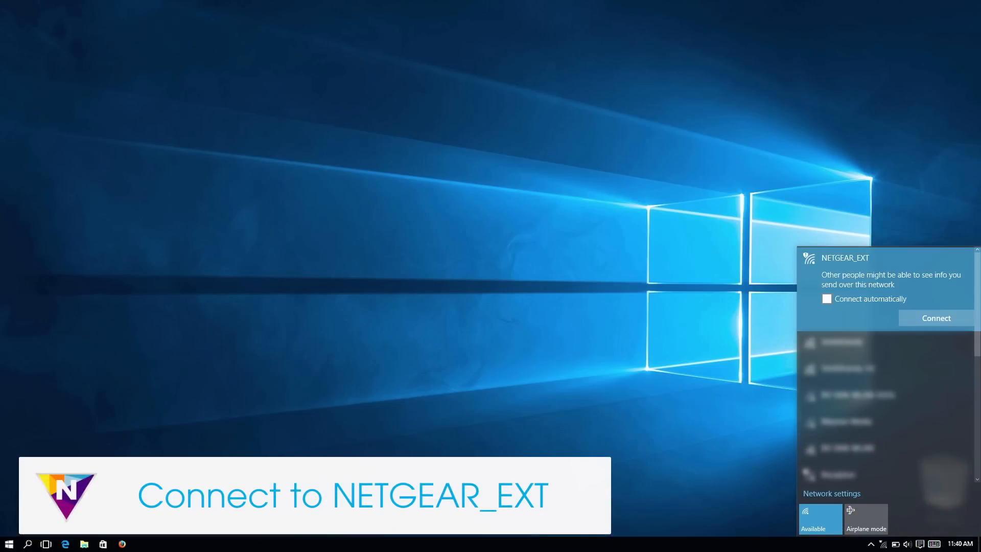
Step: Connect the computer to the NETGEAR_EXT wireless network from the Windows 10 Wi-Fi list
left_click(935, 318)
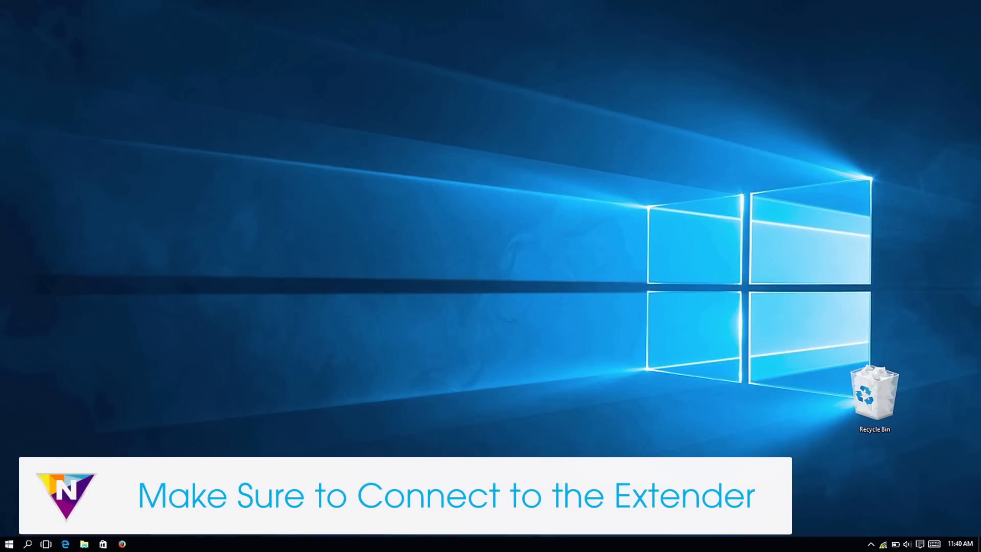
left_click(66, 544)
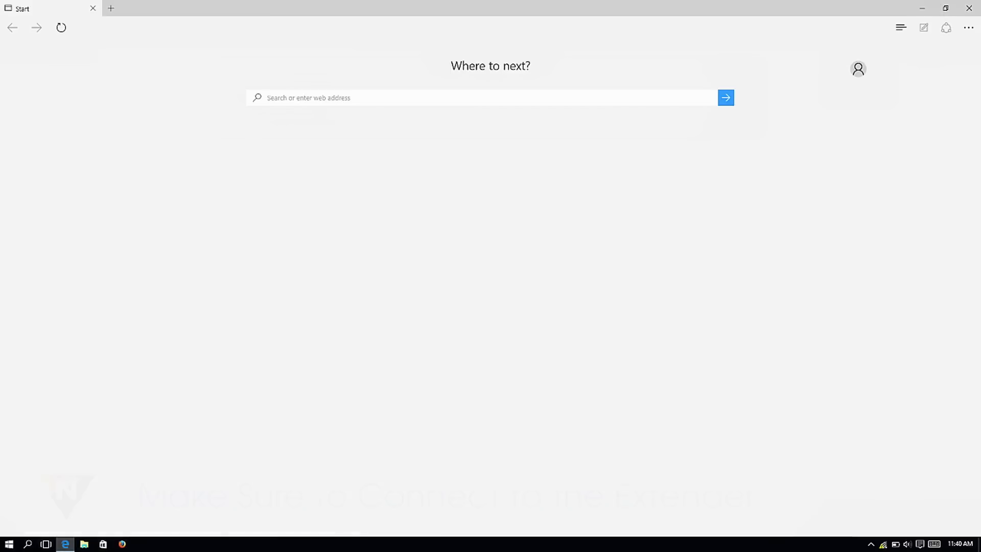
type("www.mywifiext")
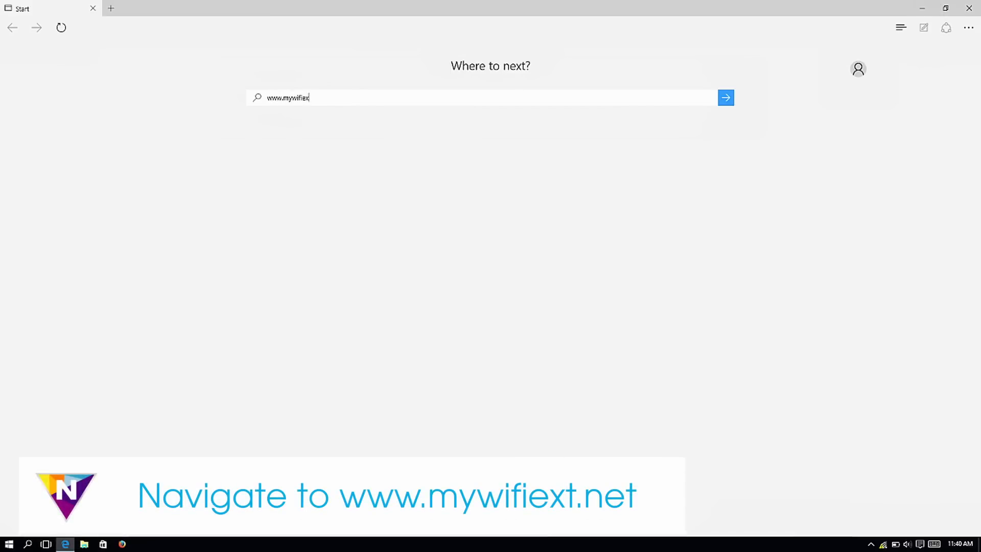
type(".net")
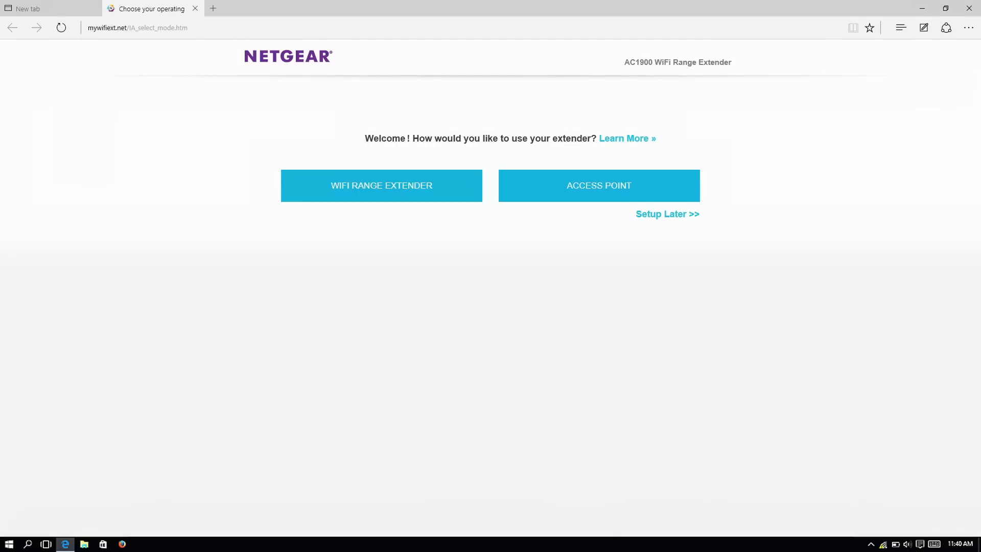
Step: Choose WiFi Range Extender mode and select SmithFamily (2.4GHz) and SmithFamily-5G (5GHz) to extend
left_click(382, 185)
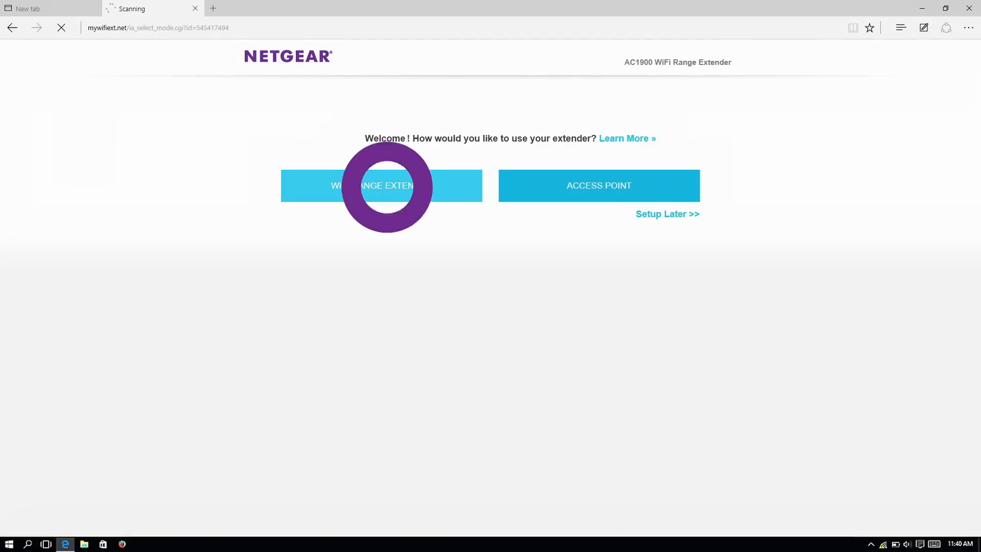
left_click(381, 185)
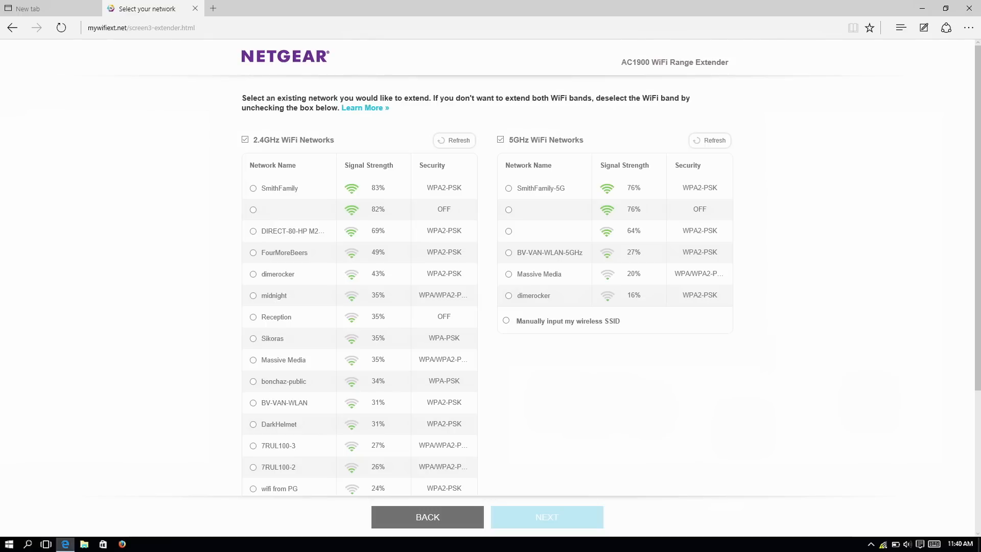
left_click(254, 188)
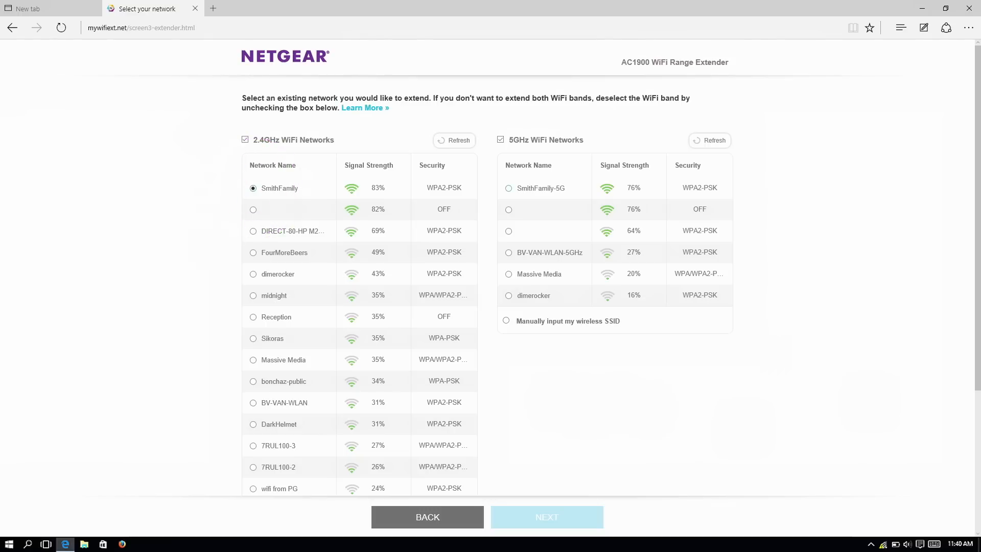
left_click(508, 189)
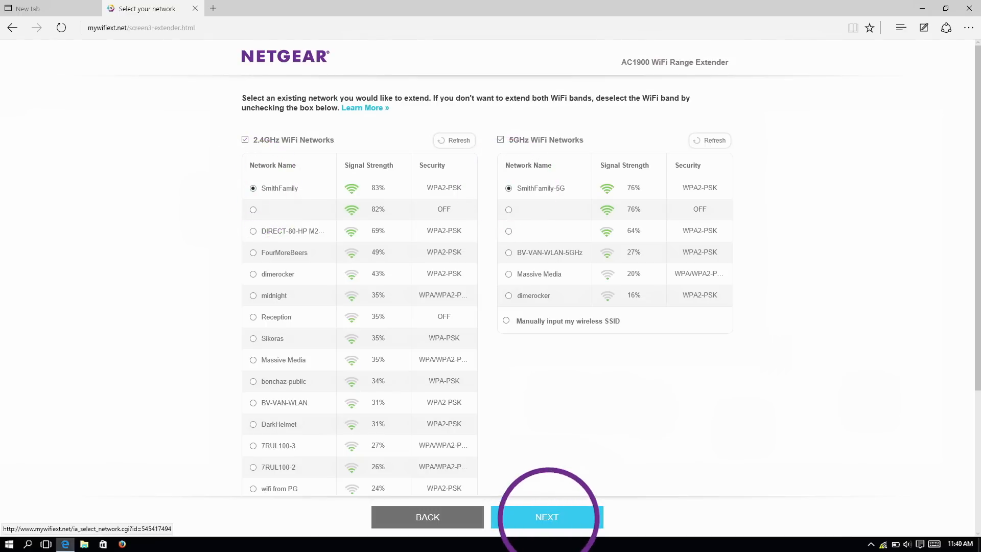
left_click(546, 517)
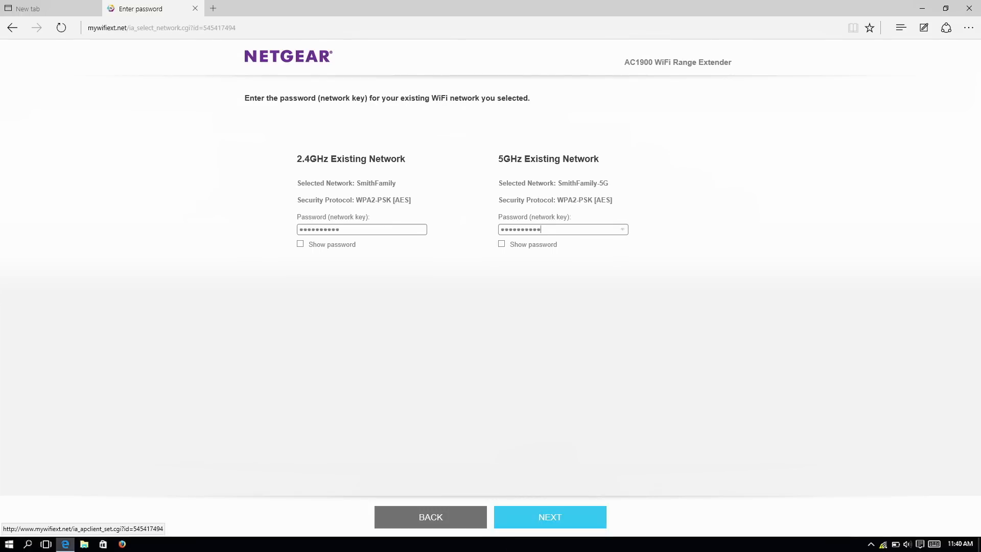
Step: Submit the passwords and accept names SmithFamily_2GEXT and SmithFamily-5G_5GEXT to reach the success page
left_click(549, 517)
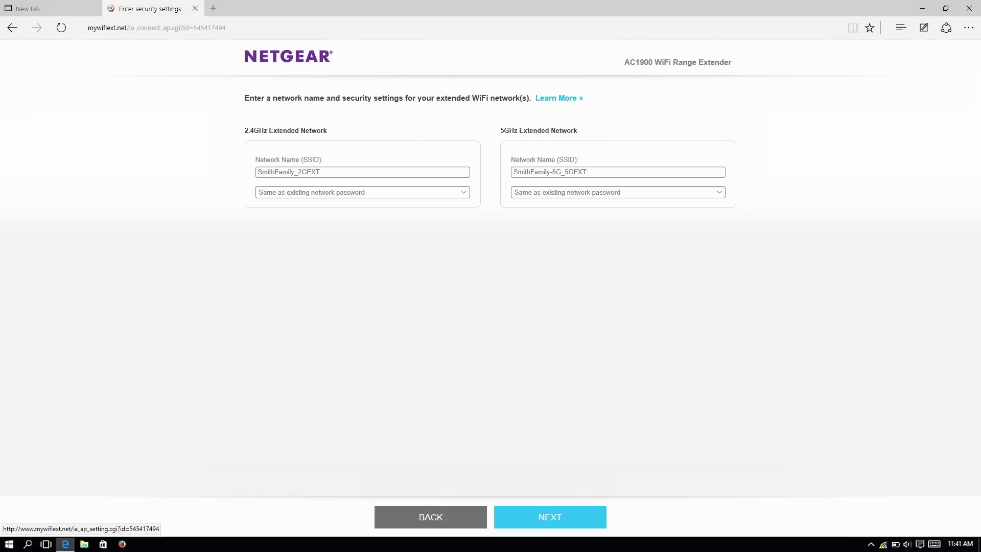
left_click(549, 517)
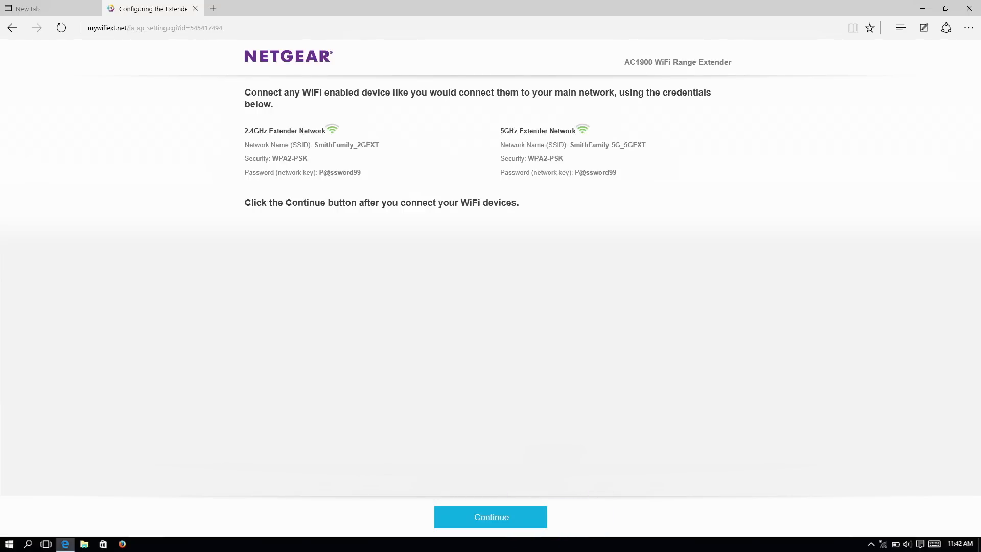
left_click(491, 517)
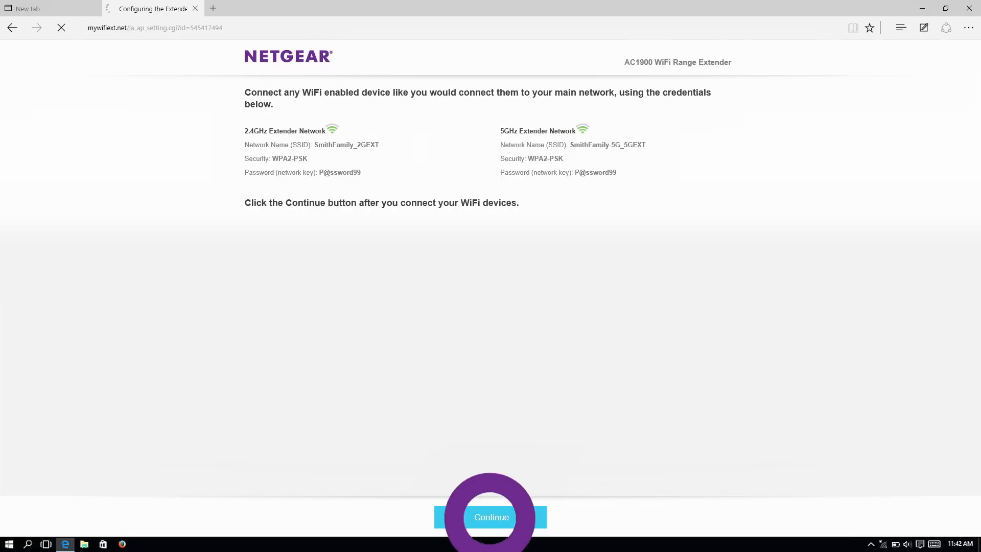
left_click(491, 517)
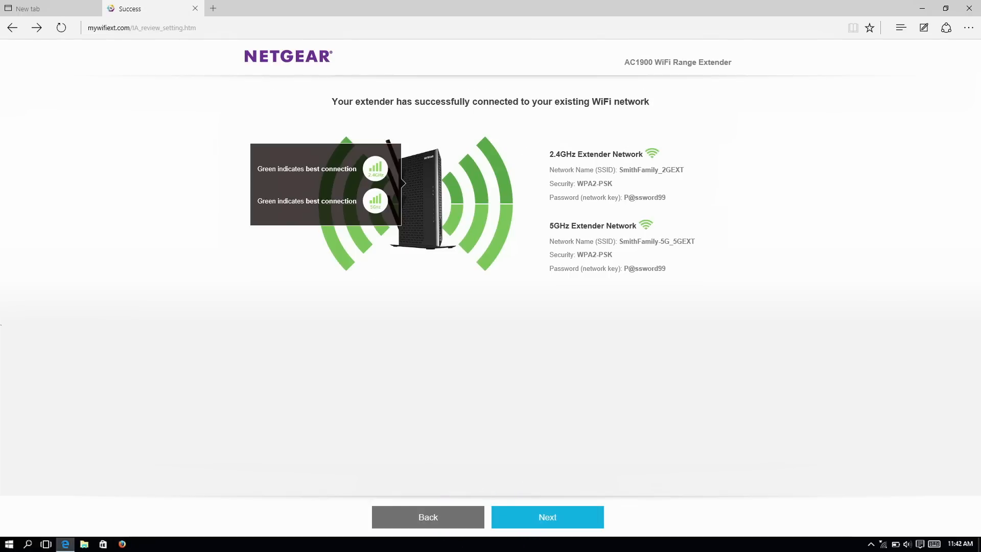